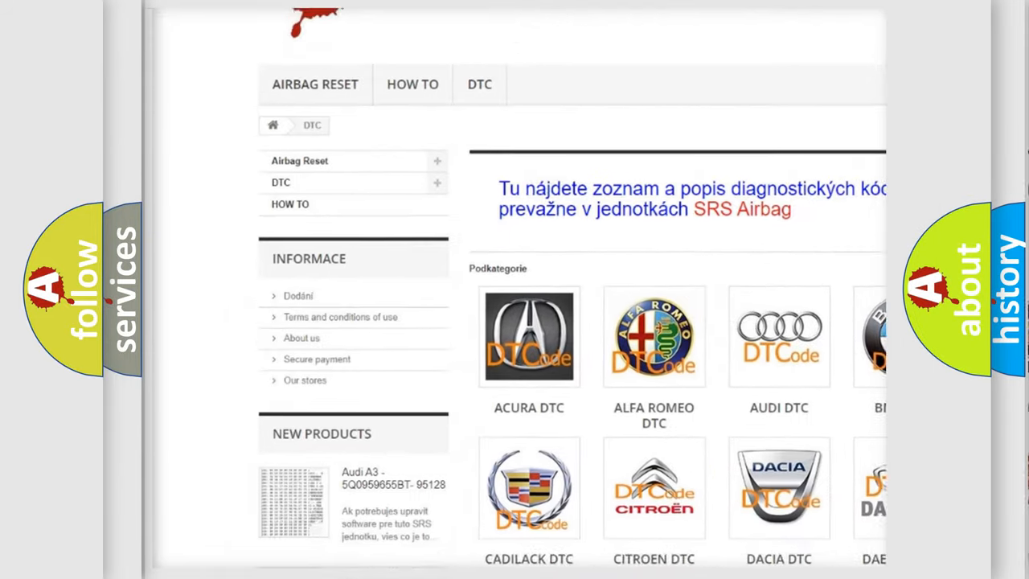
Open the AUDI DTC tile to list Audi trouble-code subcategories such as _00003 and _00287
scroll(down, 3)
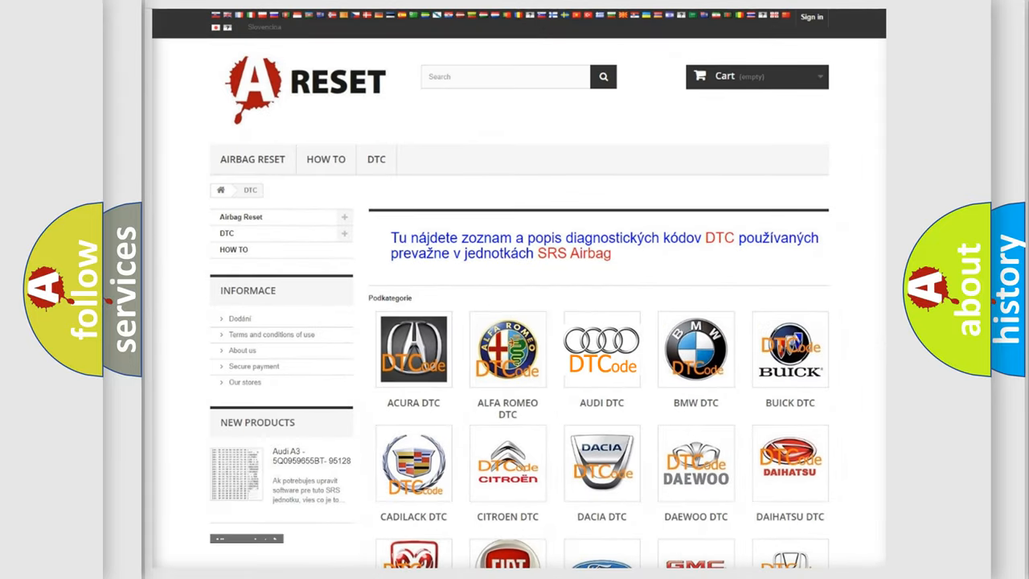
click(601, 349)
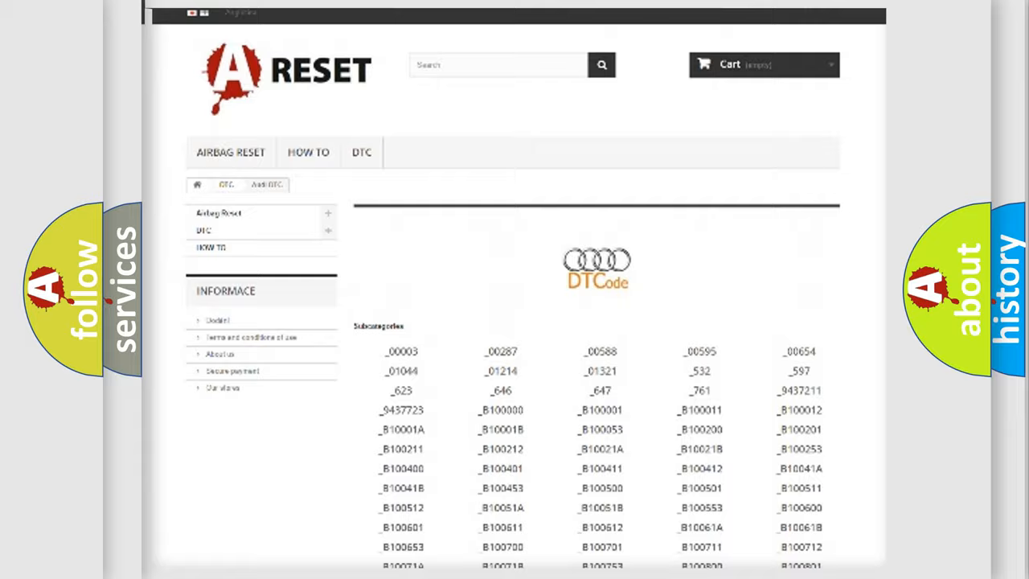
scroll(up, 3)
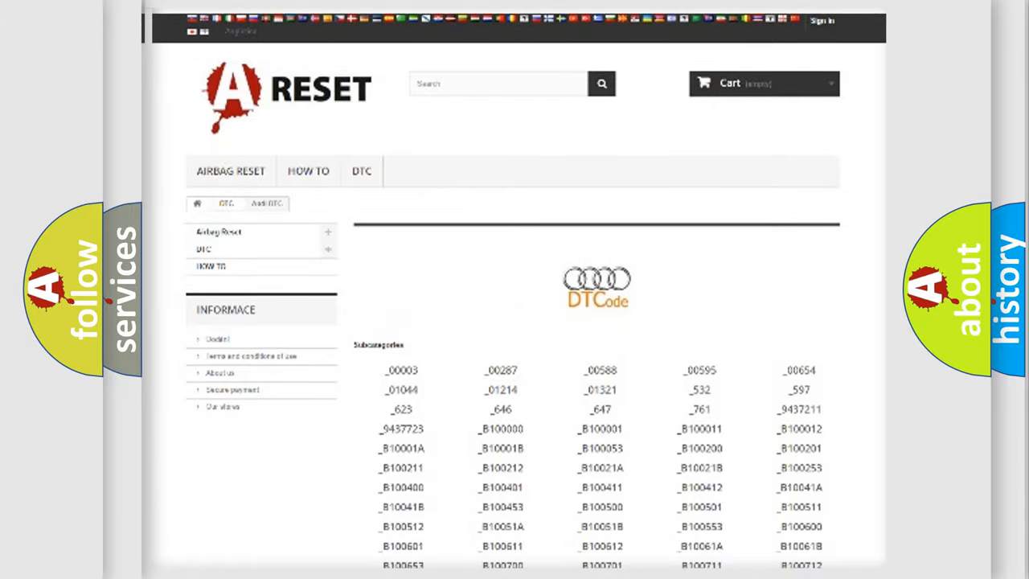